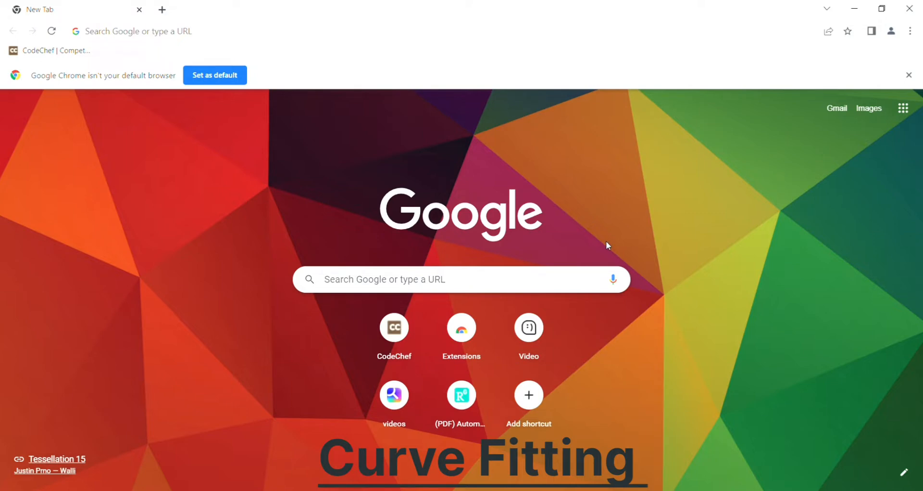
pyautogui.moveTo(571, 291)
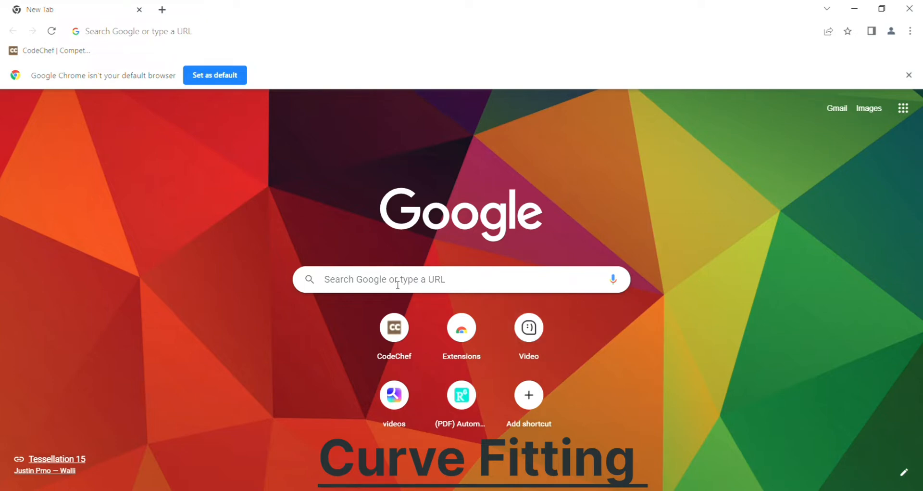
# - Search Google for 'google' and clear the results-page search box
pyautogui.write('google')
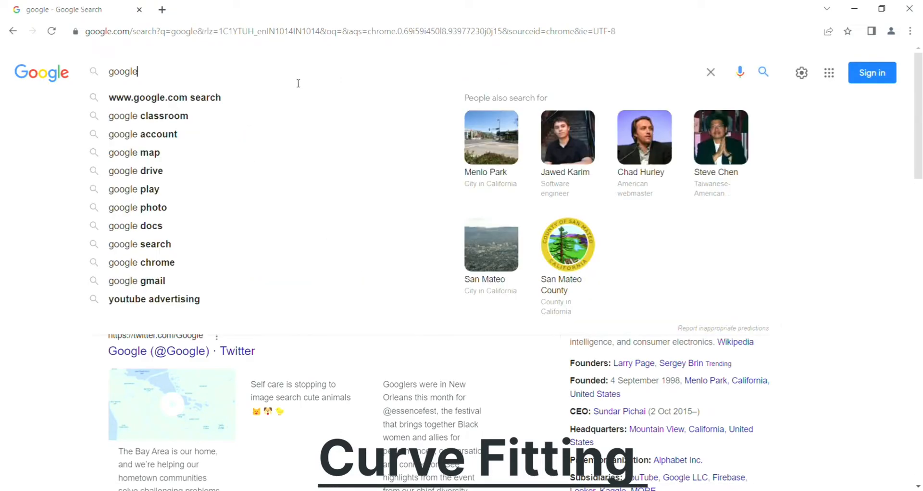
pyautogui.click(710, 71)
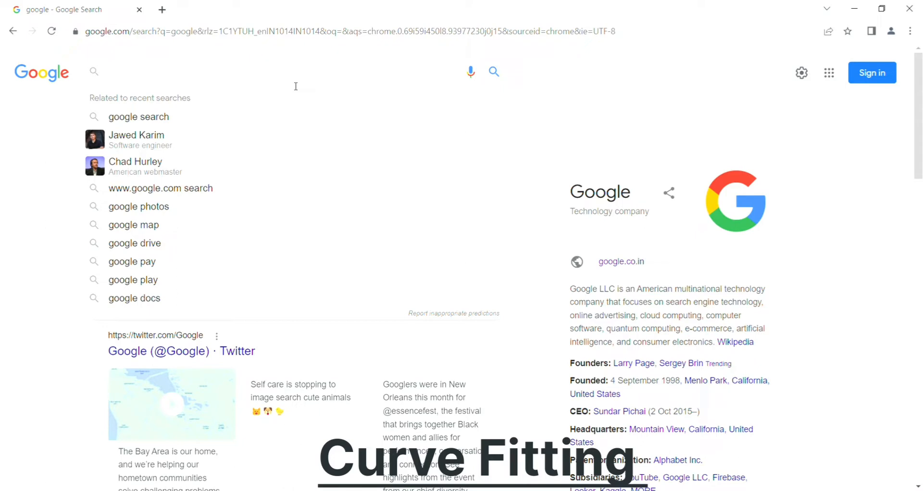
pyautogui.click(109, 72)
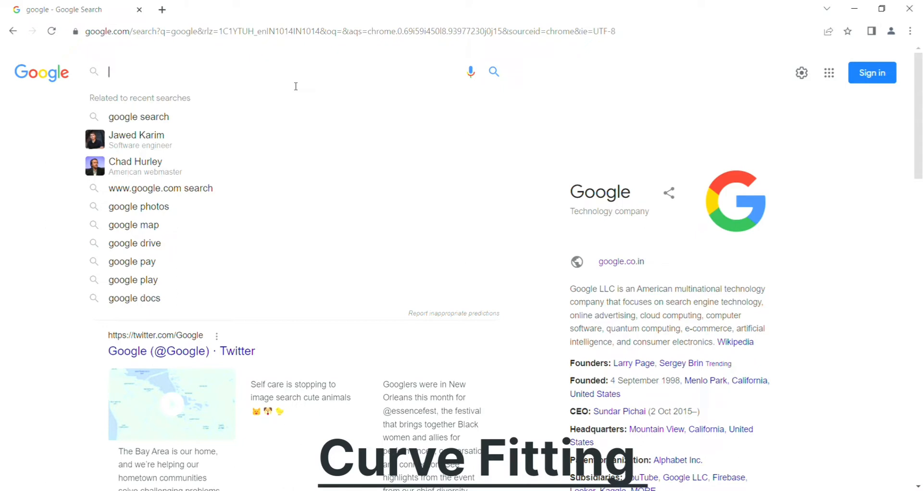
# - Search for 'atozmath curve fitting calculator' using the calculator suggestion
pyautogui.write('atozmath curve fitting')
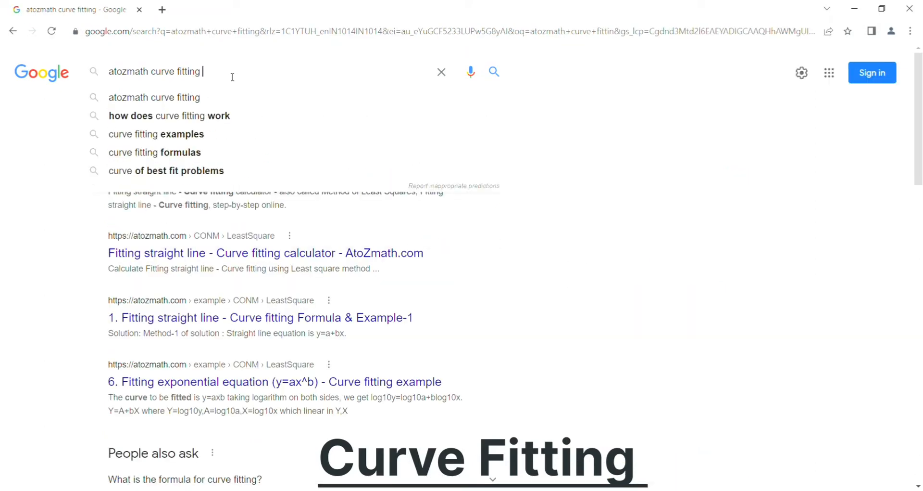
pyautogui.write('calcula')
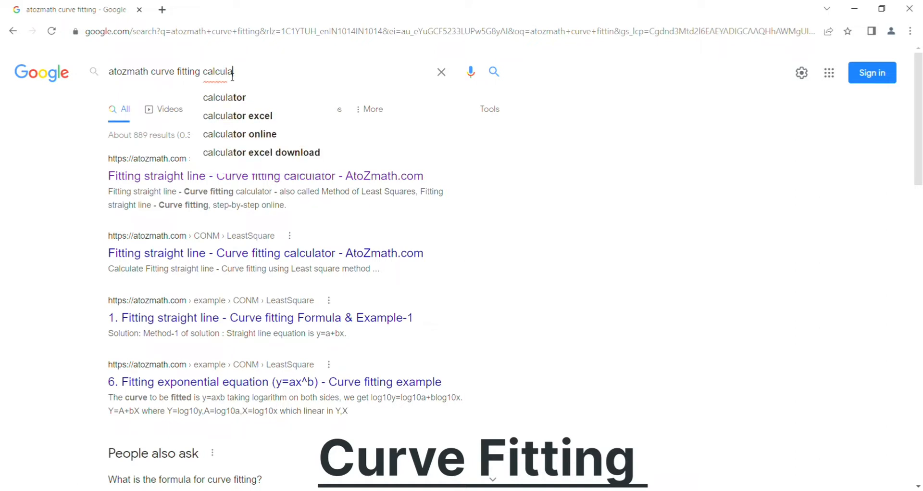
pyautogui.click(225, 97)
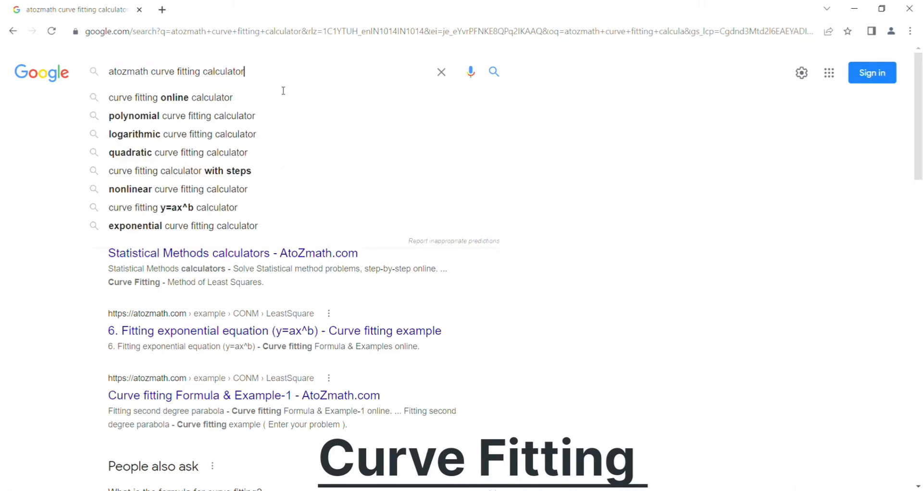
pyautogui.moveTo(236, 139)
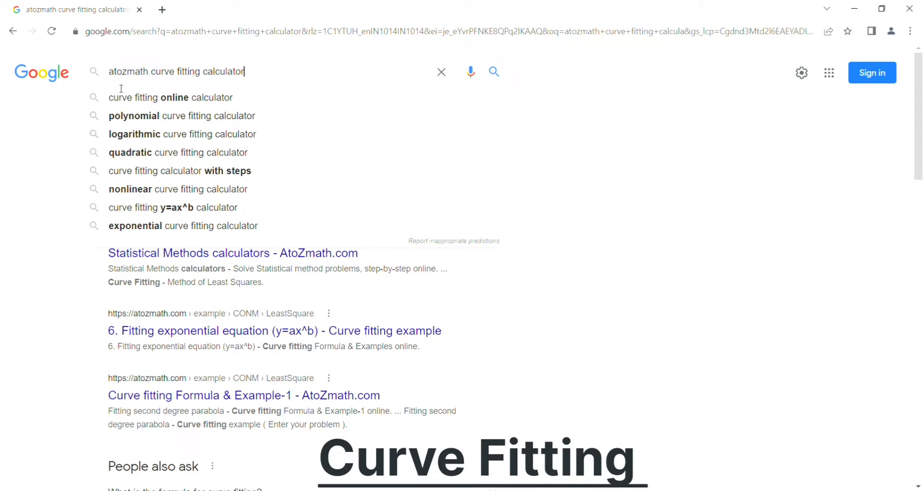
pyautogui.moveTo(181, 77)
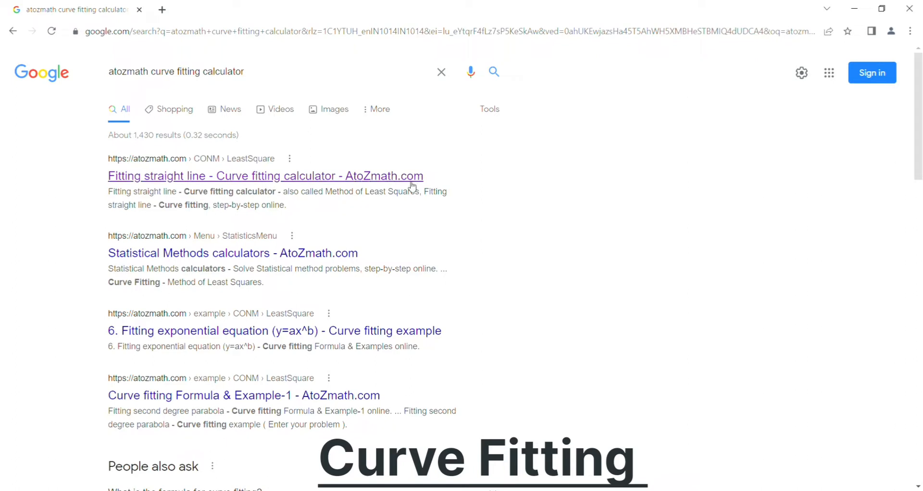
pyautogui.moveTo(259, 179)
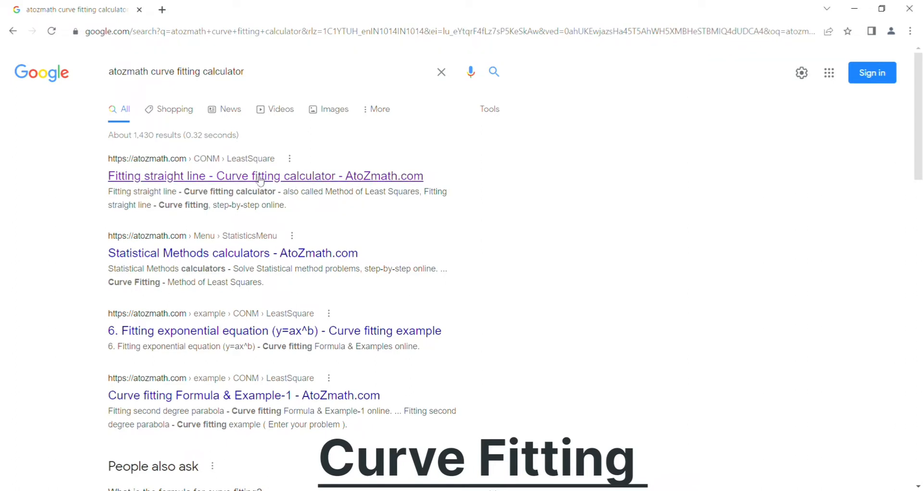
# - Open the AtoZmath 'Fitting straight line' result and scroll to its X/Y input table
pyautogui.click(265, 176)
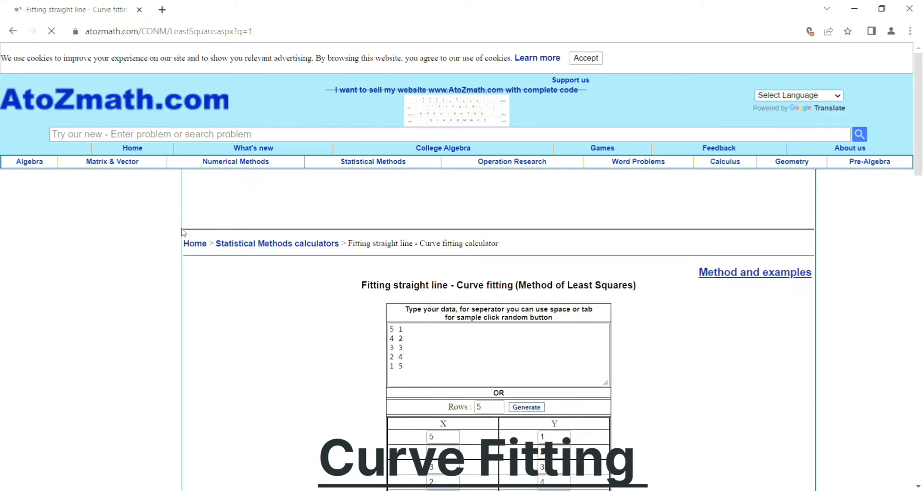
pyautogui.scroll(-3)
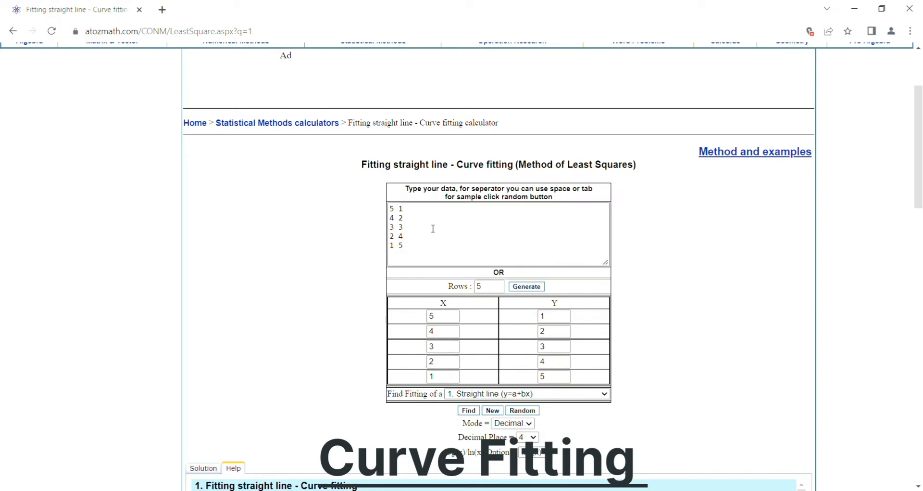
pyautogui.moveTo(410, 281)
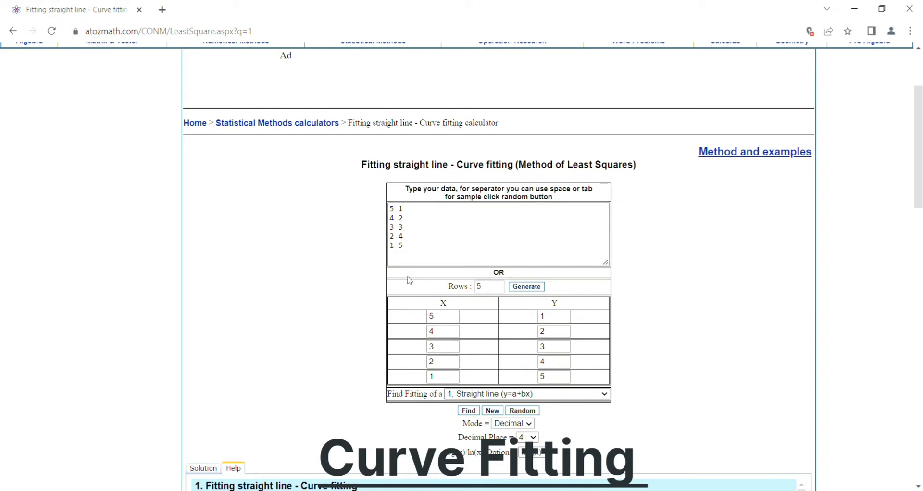
# - Change the row count from 5 to 4 and regenerate the X/Y table
pyautogui.click(488, 286)
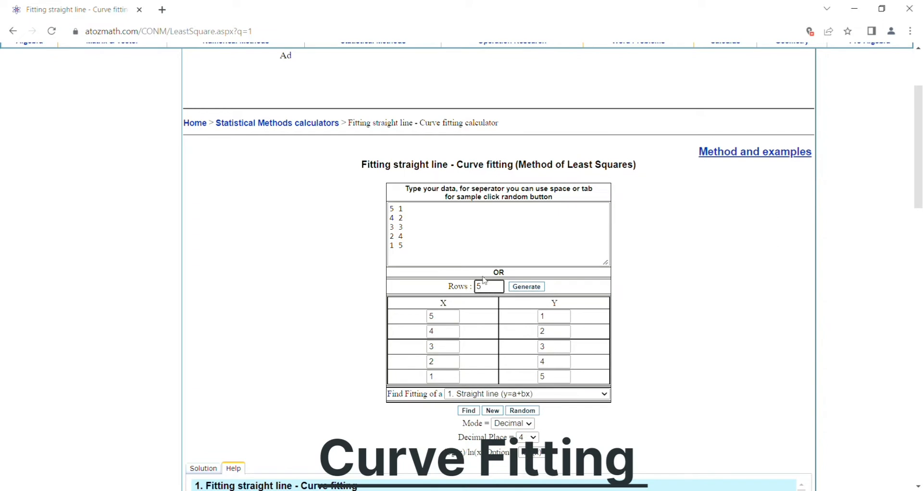
pyautogui.click(488, 285)
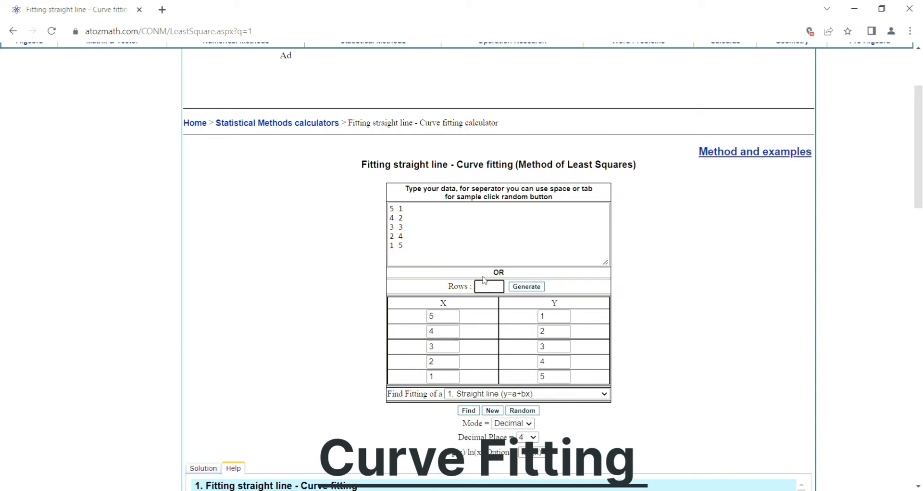
pyautogui.write('4')
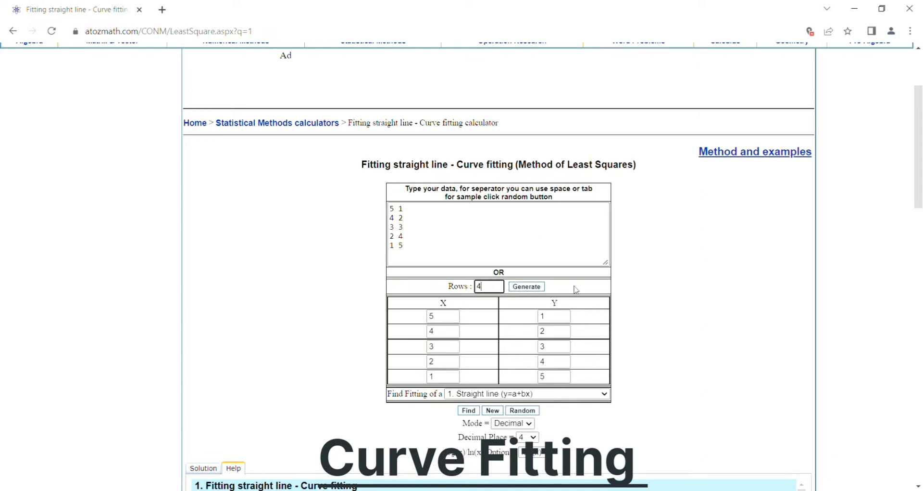
pyautogui.click(525, 286)
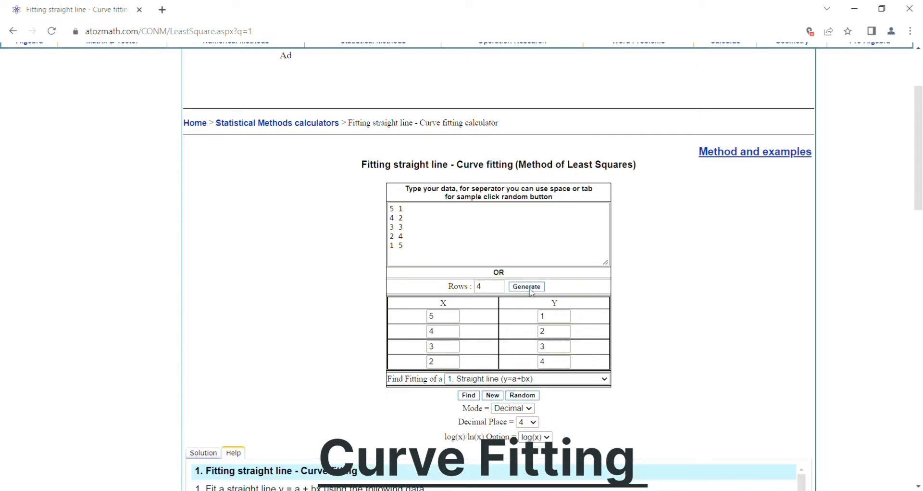
pyautogui.moveTo(531, 297)
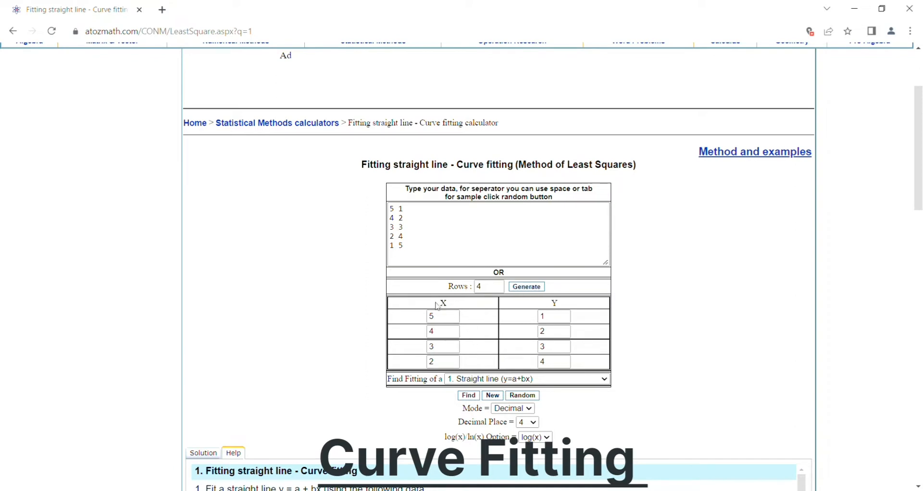
pyautogui.moveTo(395, 339)
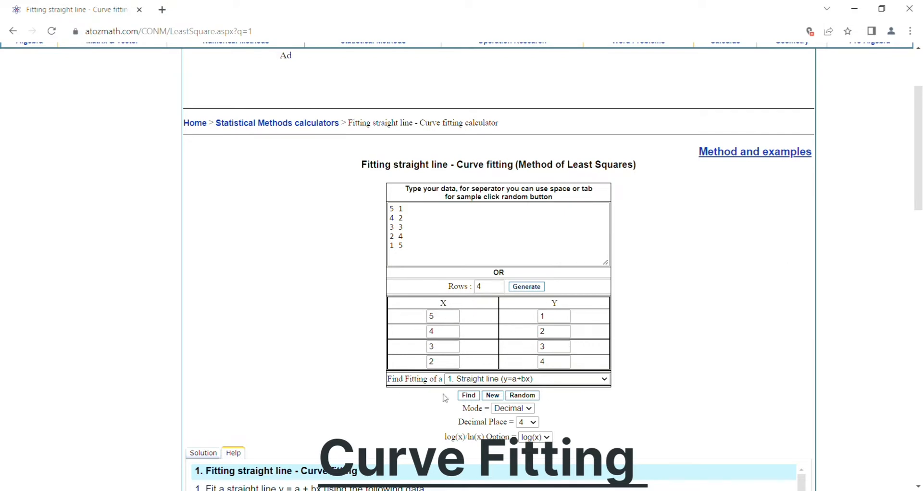
pyautogui.click(443, 315)
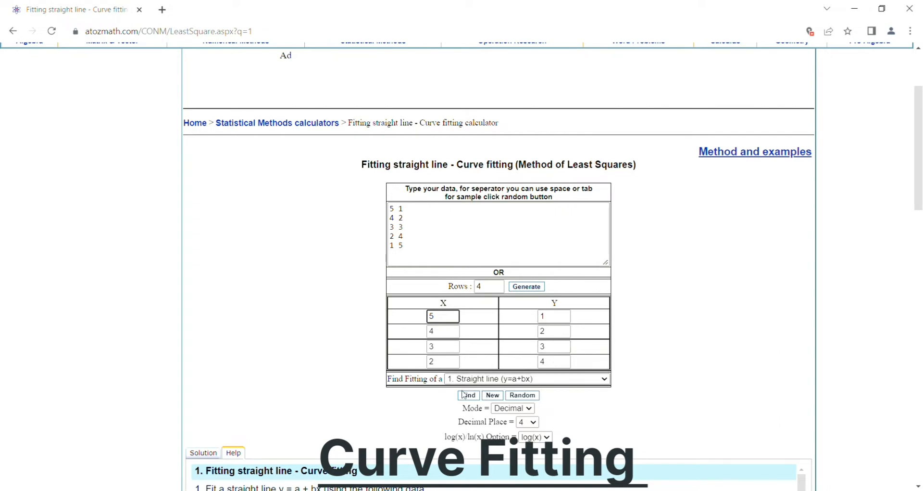
pyautogui.scroll(-3)
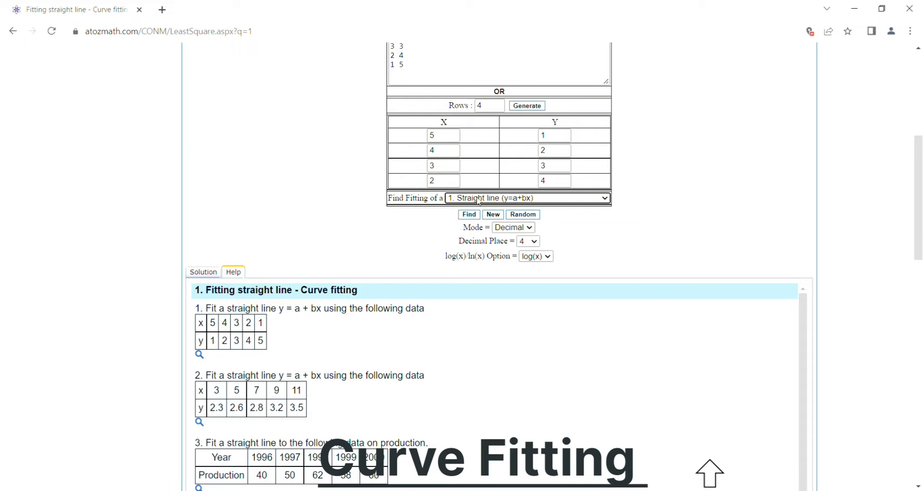
pyautogui.moveTo(580, 220)
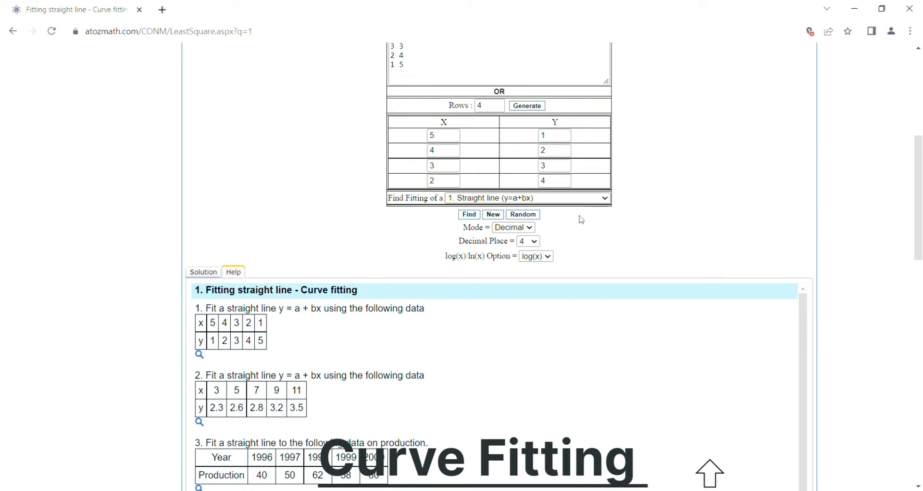
pyautogui.moveTo(570, 251)
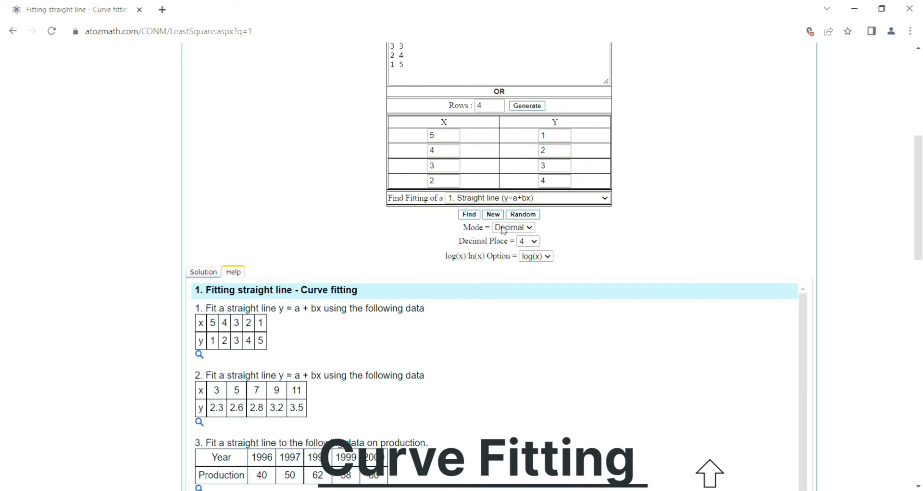
pyautogui.moveTo(505, 238)
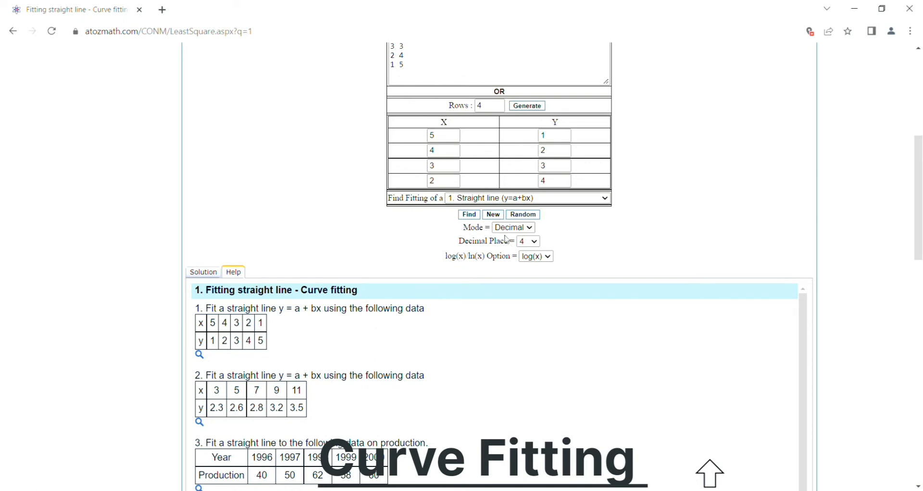
pyautogui.moveTo(504, 258)
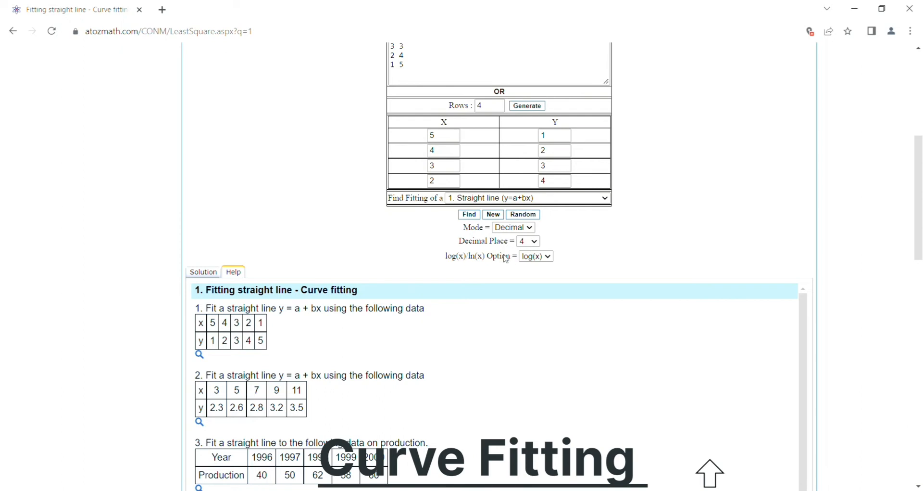
pyautogui.moveTo(508, 232)
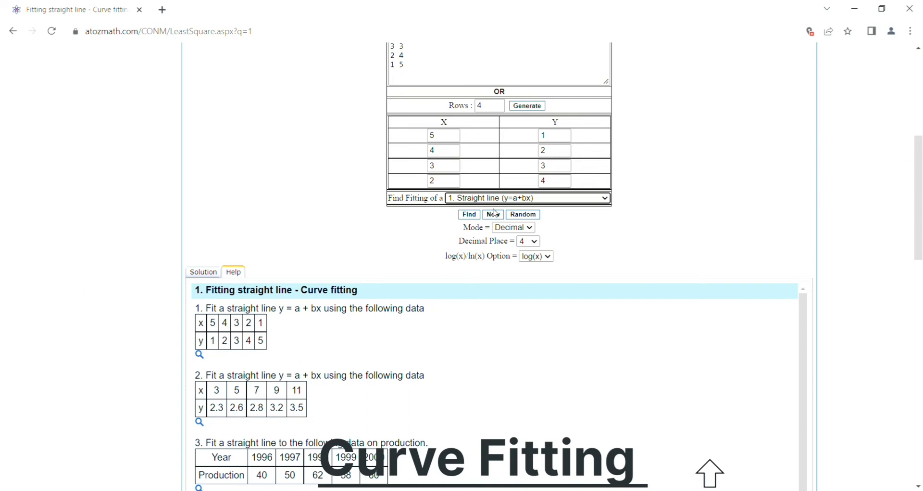
pyautogui.moveTo(595, 201)
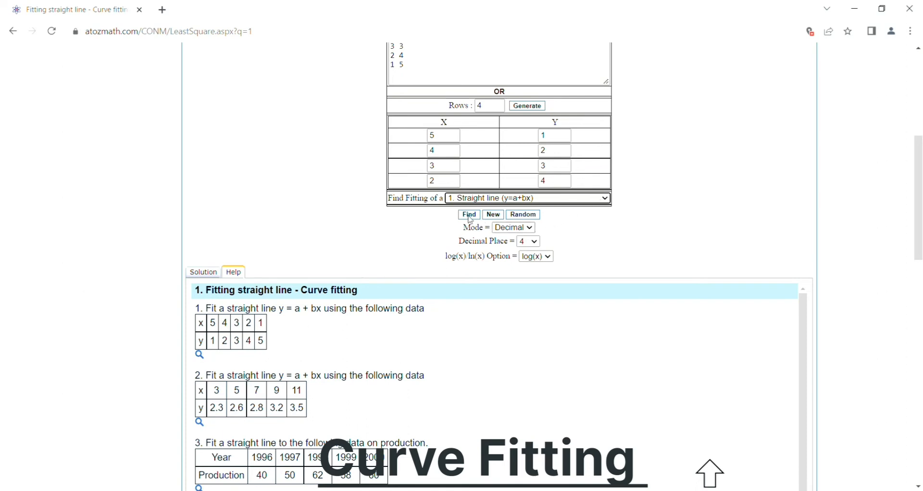
# - Run Find and scroll through the solution: Σx=14, Σy=10, Σx²=54, Σxy=30
pyautogui.click(469, 214)
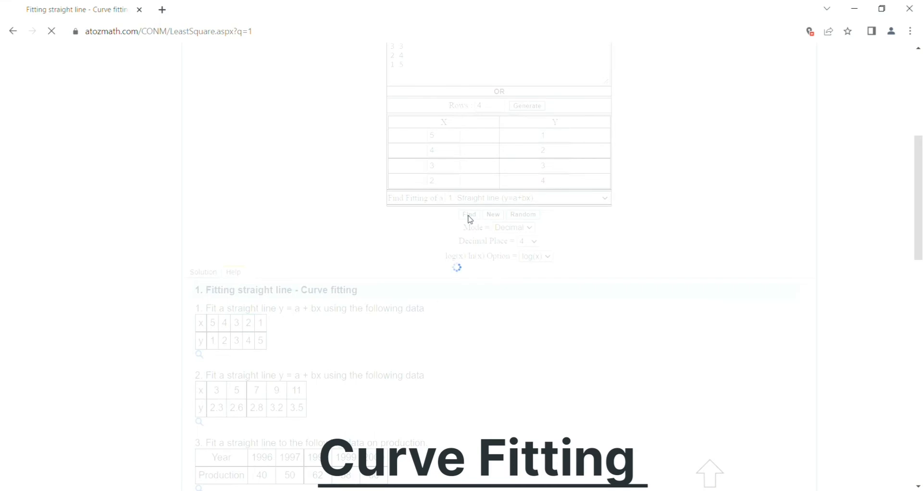
pyautogui.click(469, 214)
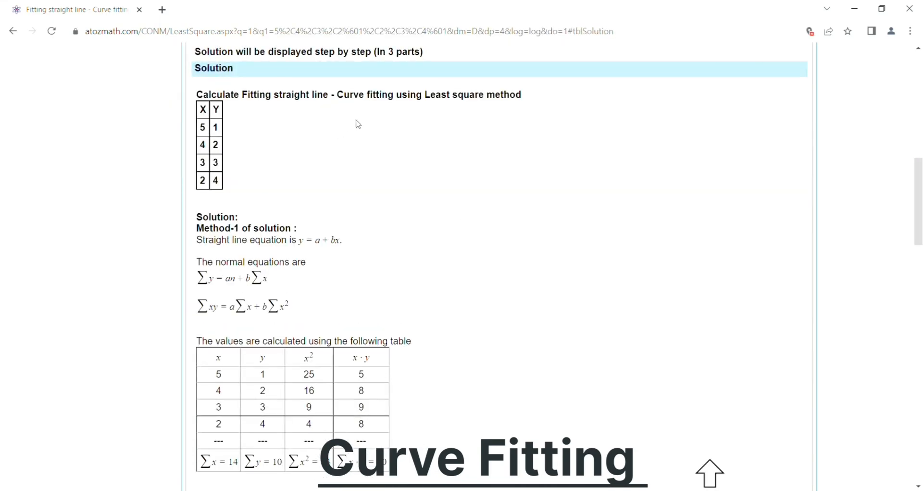
pyautogui.moveTo(430, 100)
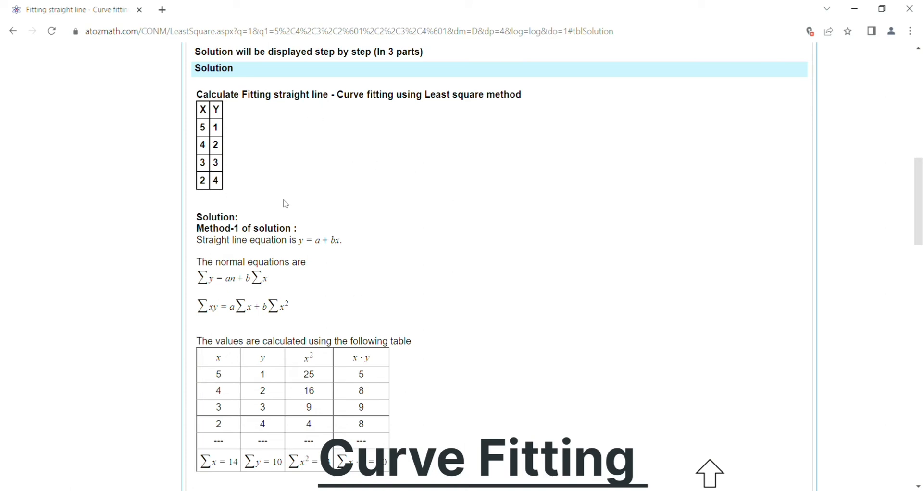
pyautogui.moveTo(300, 150)
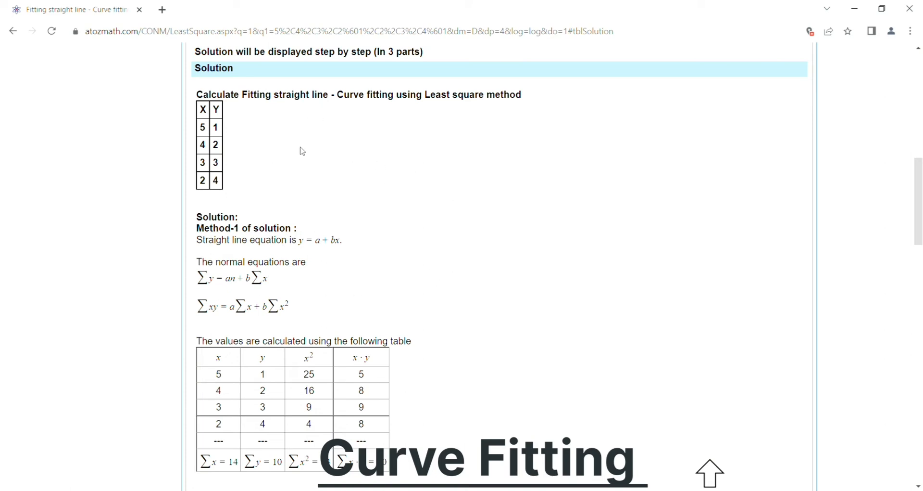
pyautogui.moveTo(289, 154)
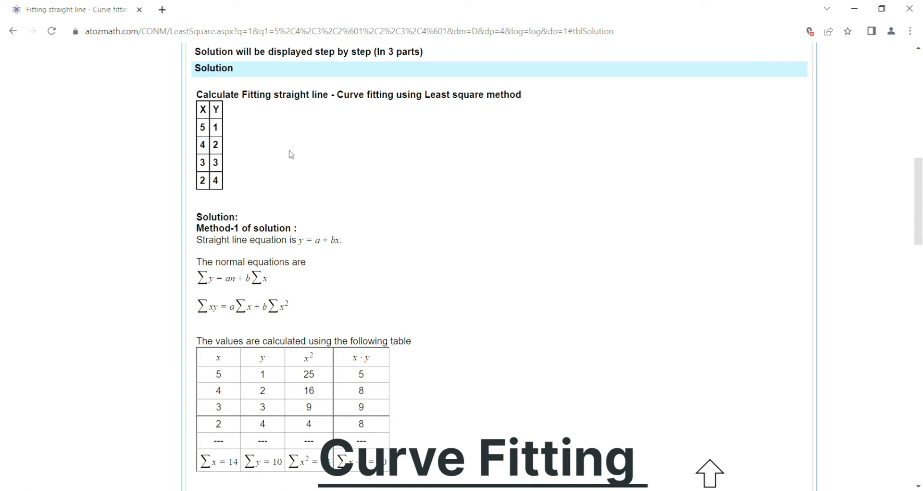
pyautogui.scroll(-3)
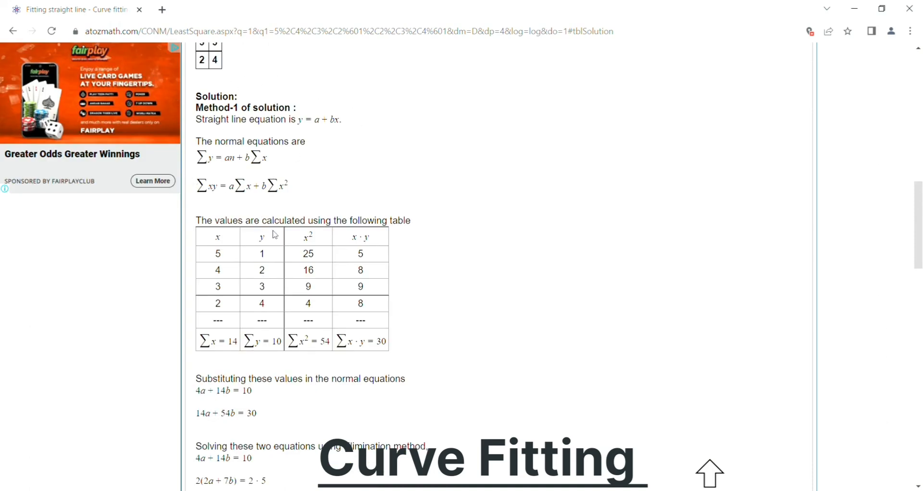
pyautogui.moveTo(273, 147)
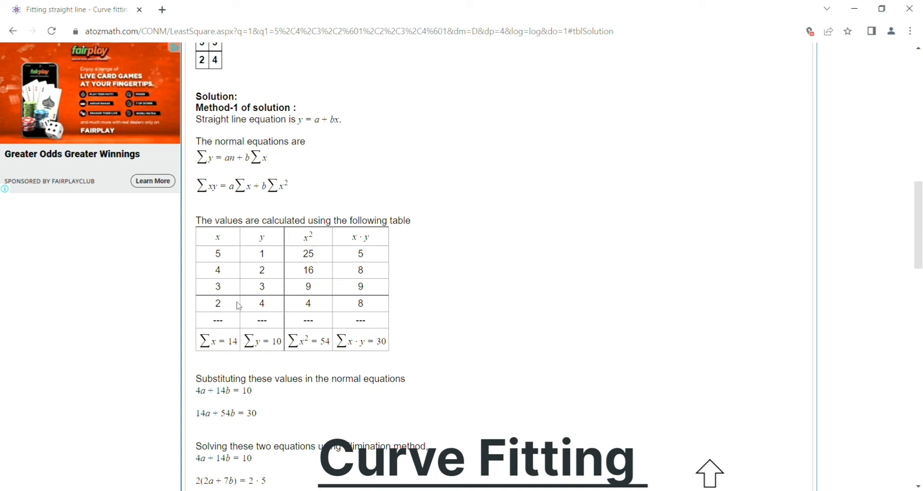
pyautogui.moveTo(257, 324)
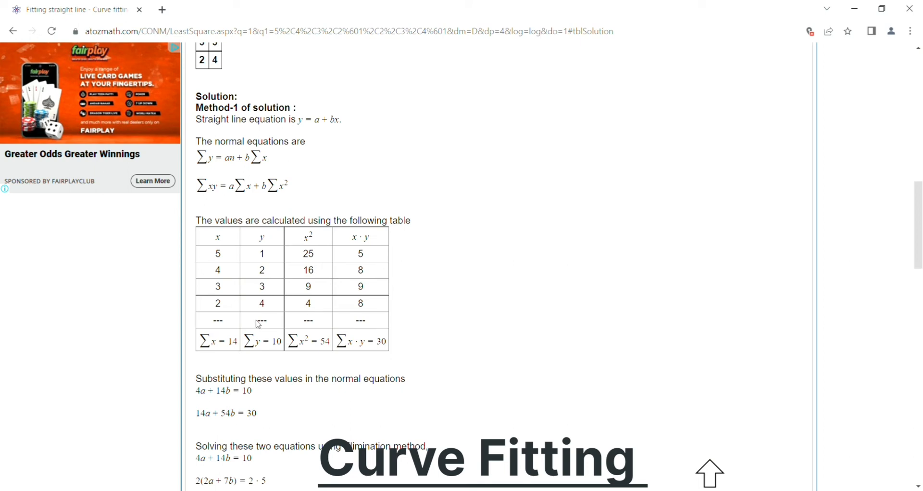
pyautogui.scroll(-3)
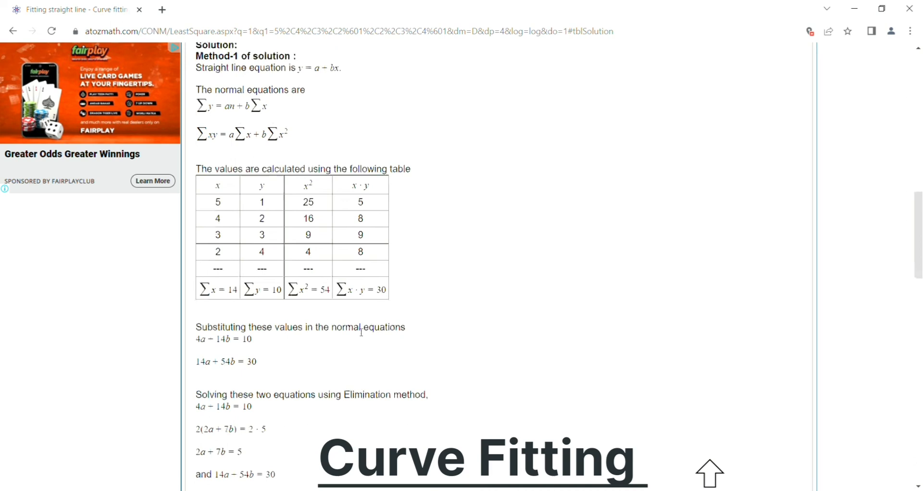
pyautogui.scroll(-3)
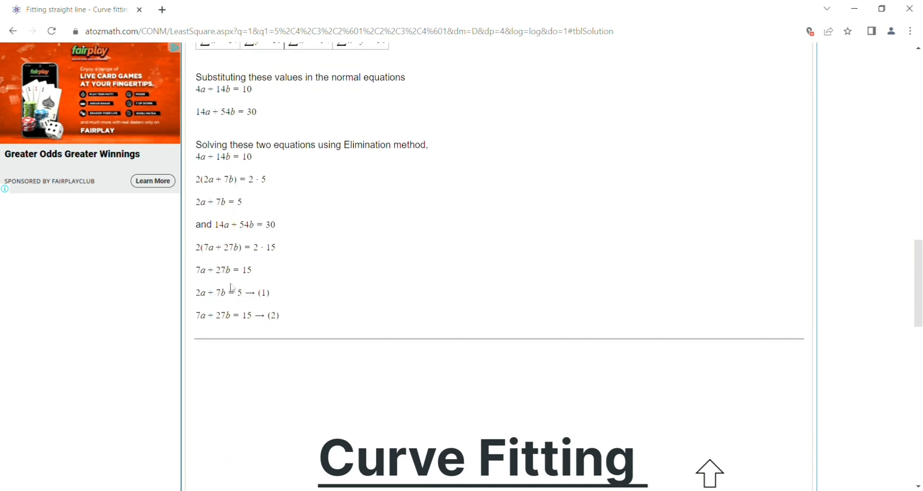
pyautogui.moveTo(363, 153)
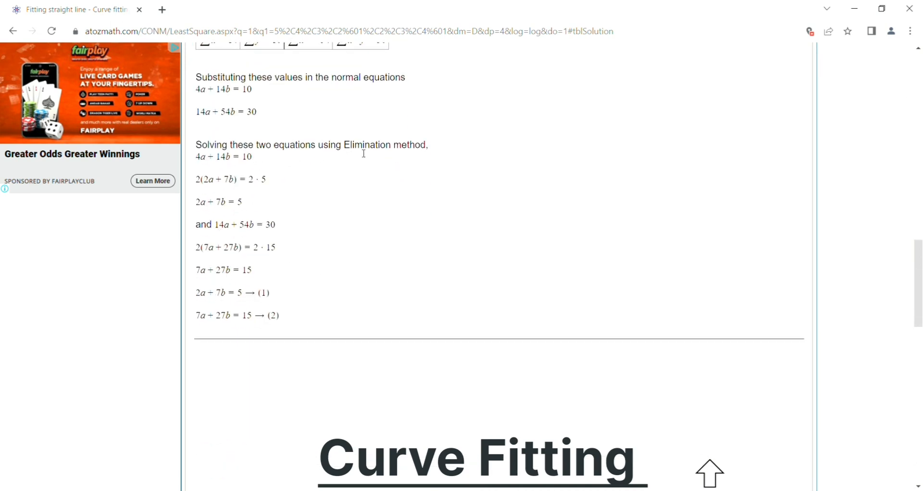
pyautogui.moveTo(270, 334)
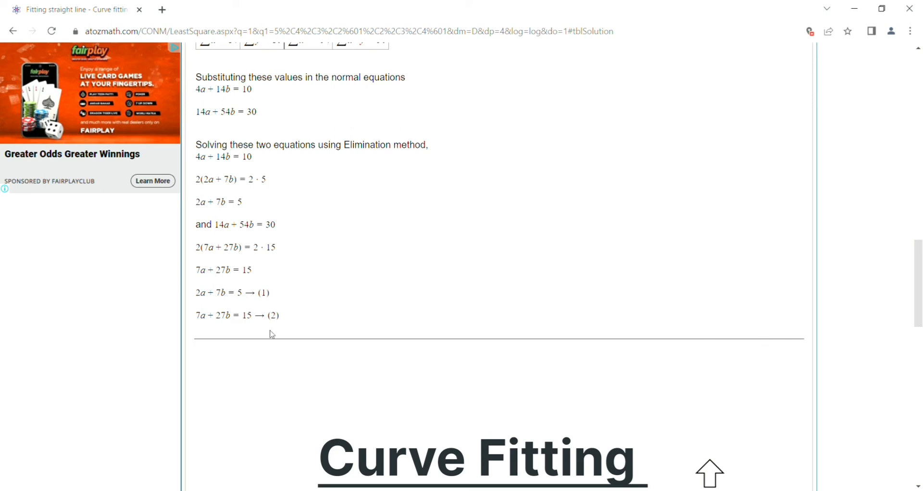
pyautogui.scroll(-3)
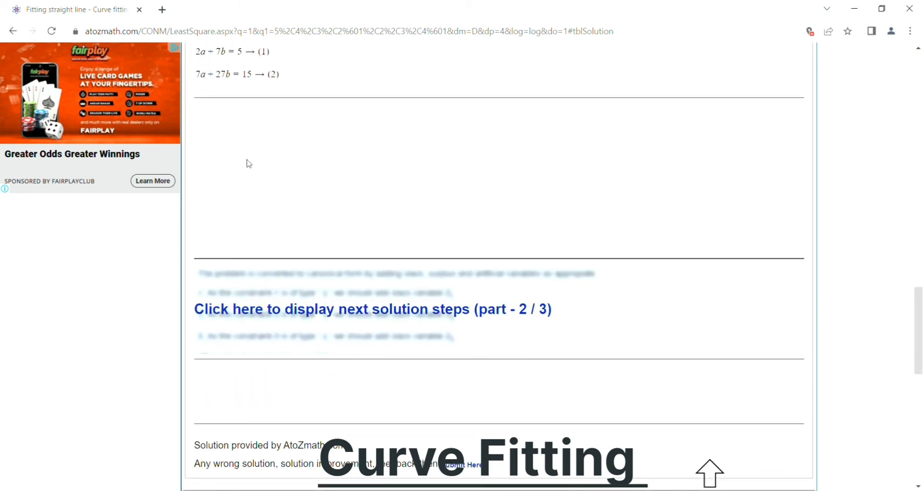
pyautogui.scroll(-3)
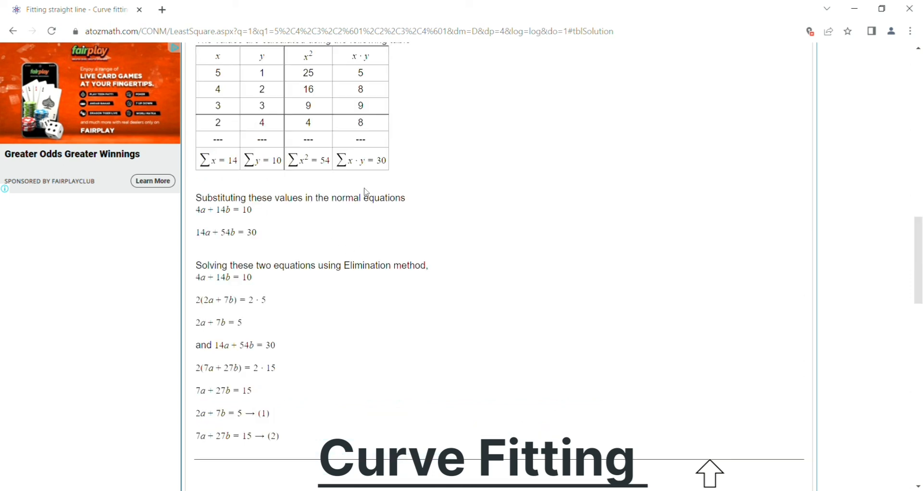
pyautogui.scroll(3)
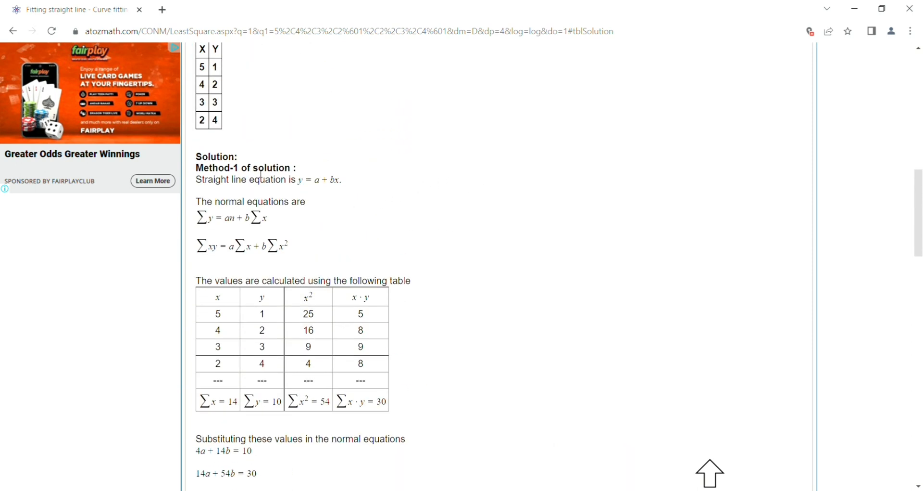
pyautogui.scroll(-3)
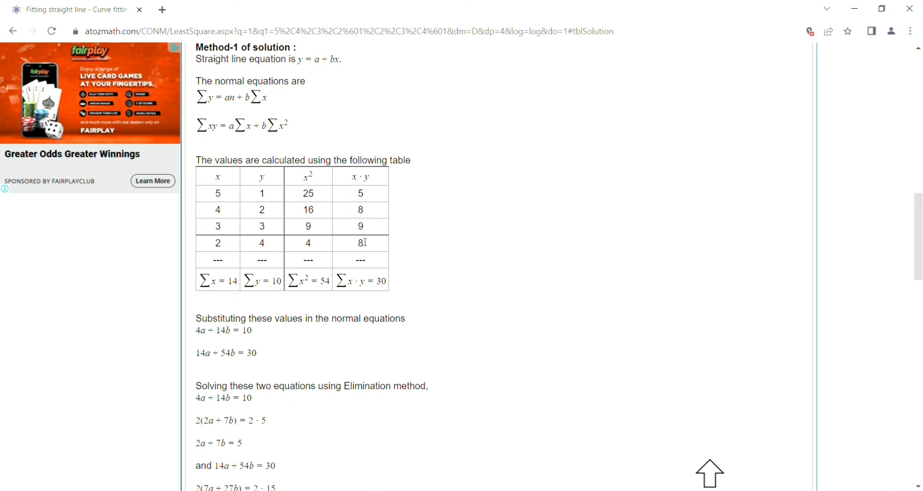
pyautogui.moveTo(322, 202)
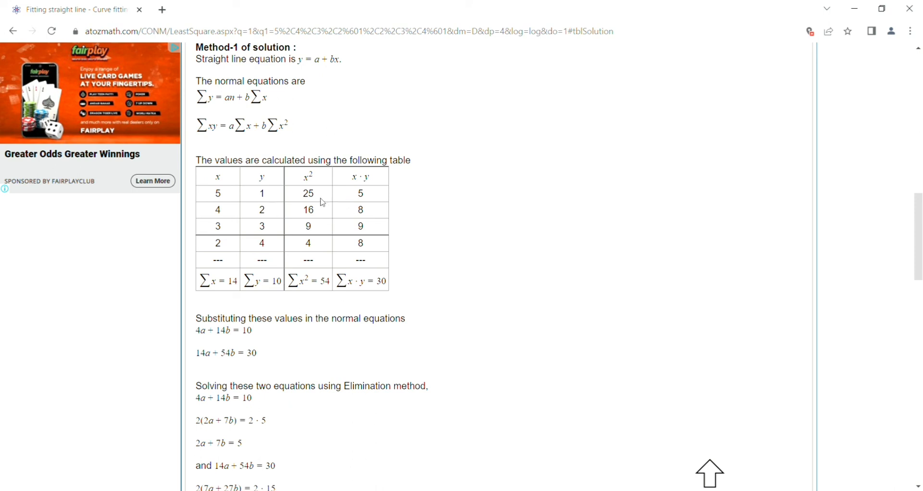
pyautogui.moveTo(855, 95)
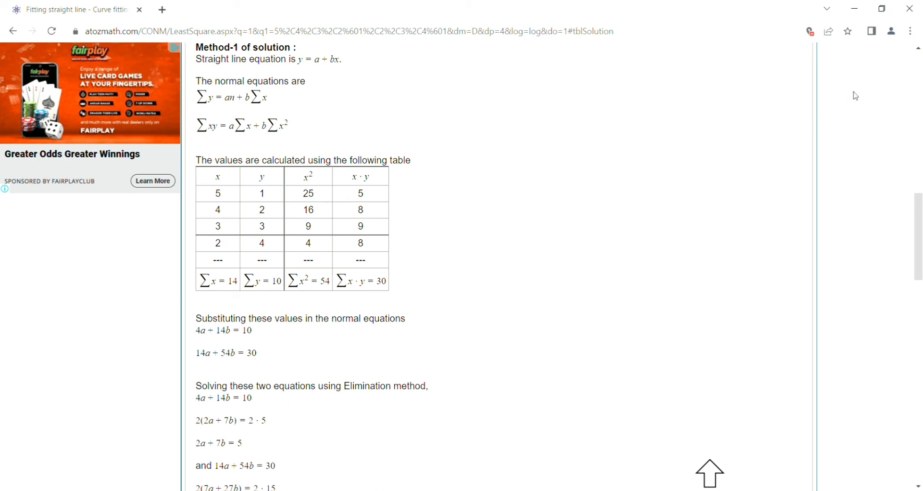